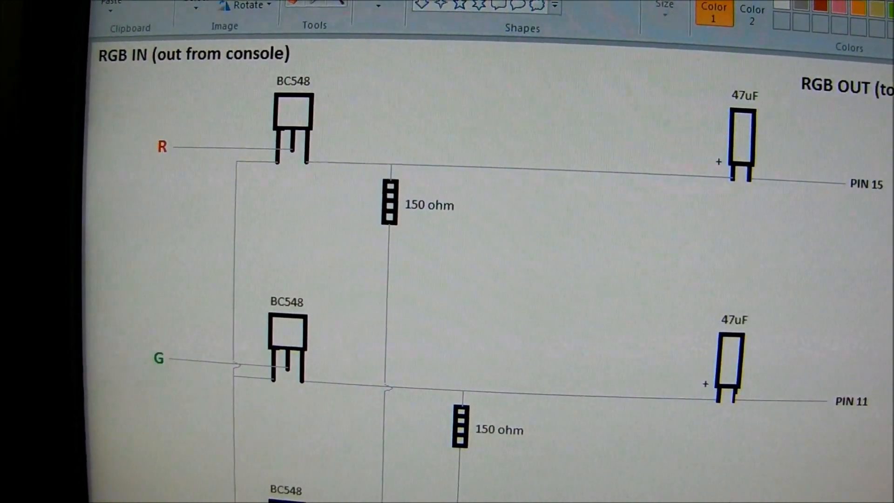
scroll(down, 3)
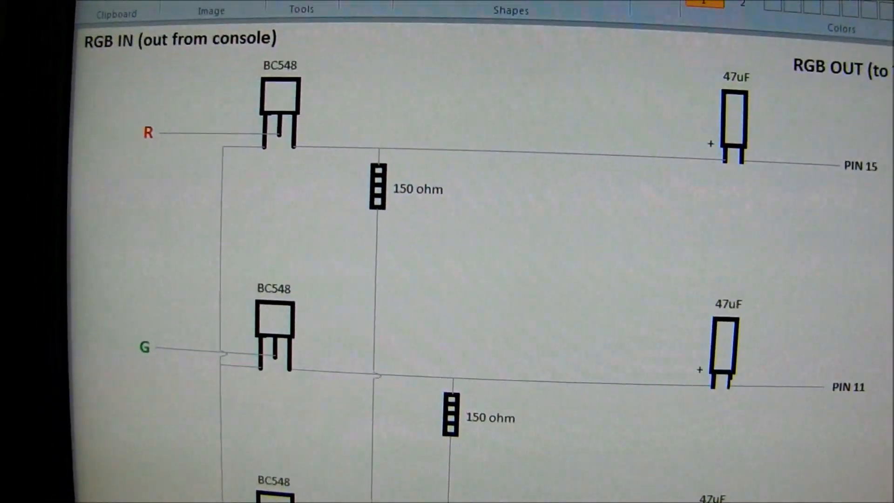
scroll(down, 3)
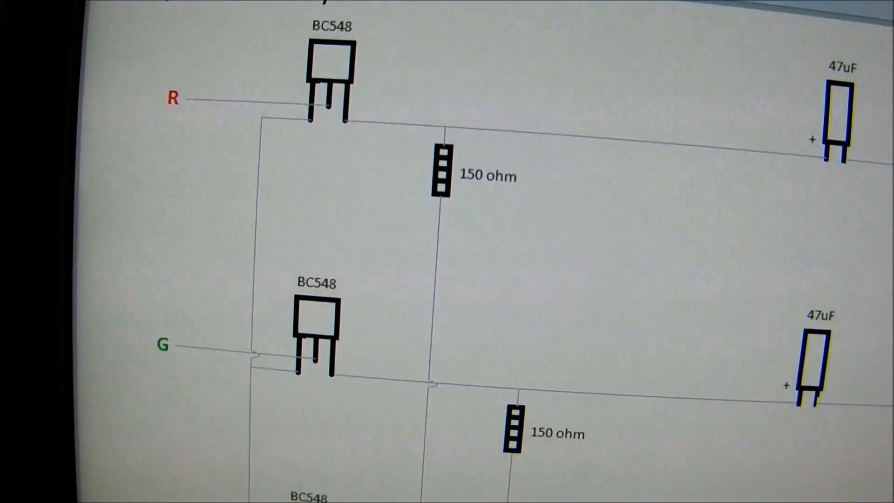
scroll(down, 3)
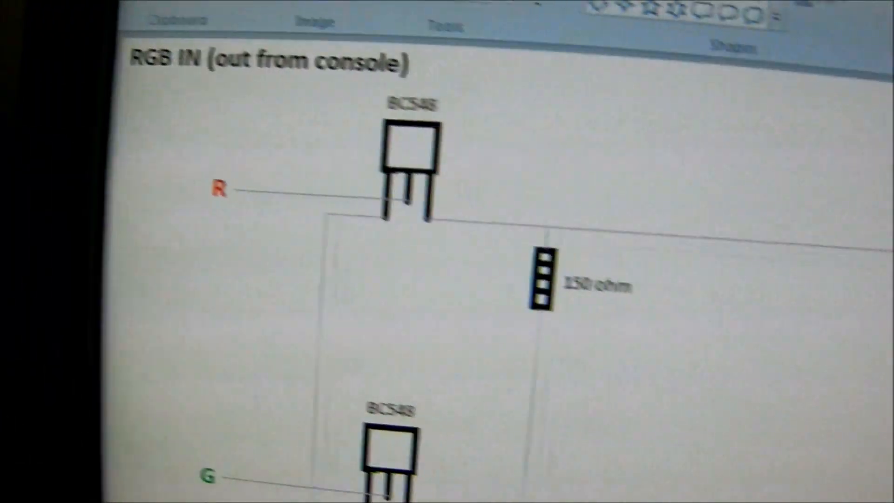
scroll(down, 3)
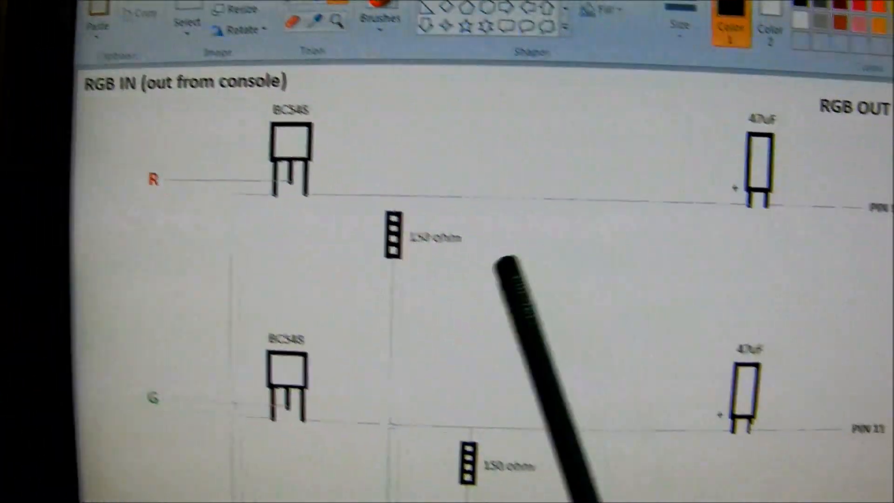
scroll(down, 3)
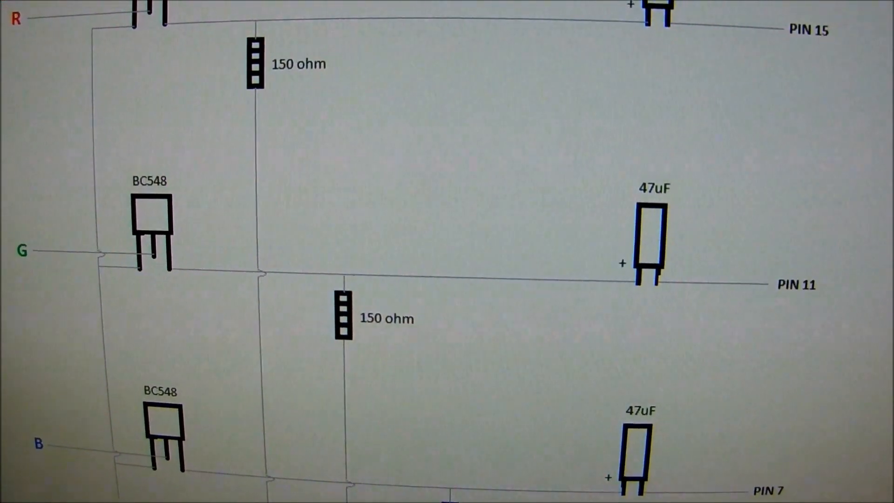
scroll(down, 3)
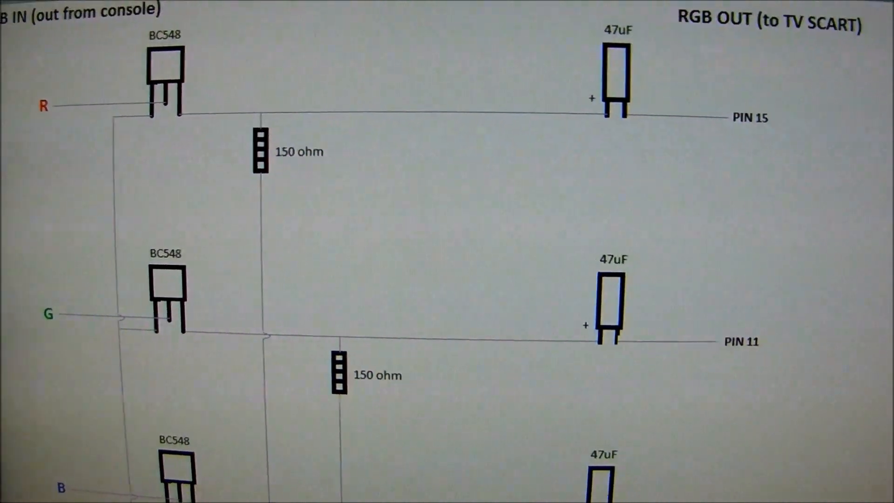
scroll(down, 3)
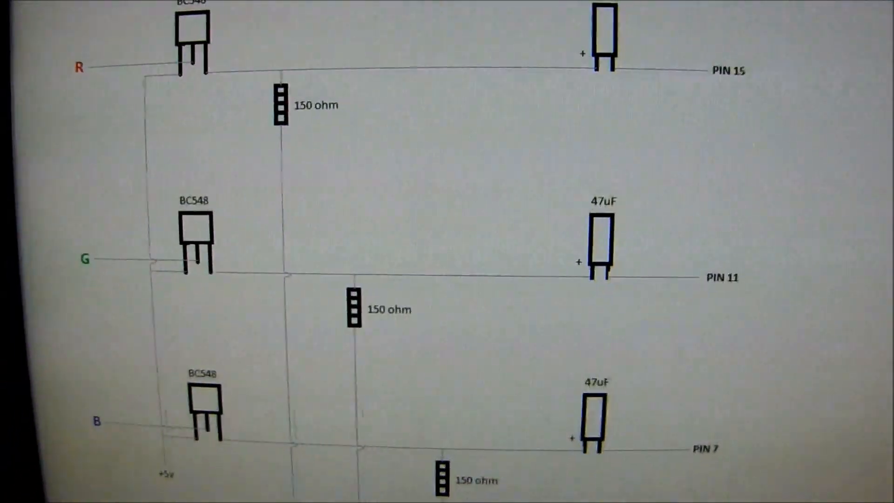
scroll(down, 3)
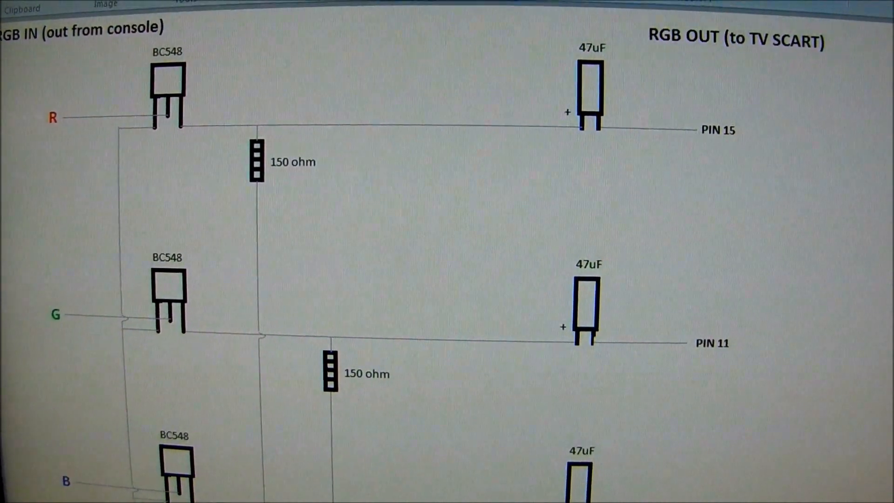
scroll(down, 3)
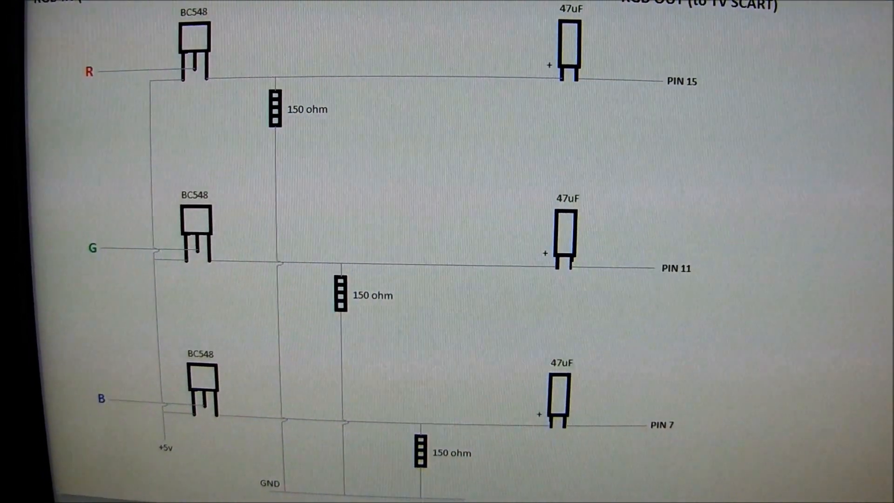
scroll(down, 3)
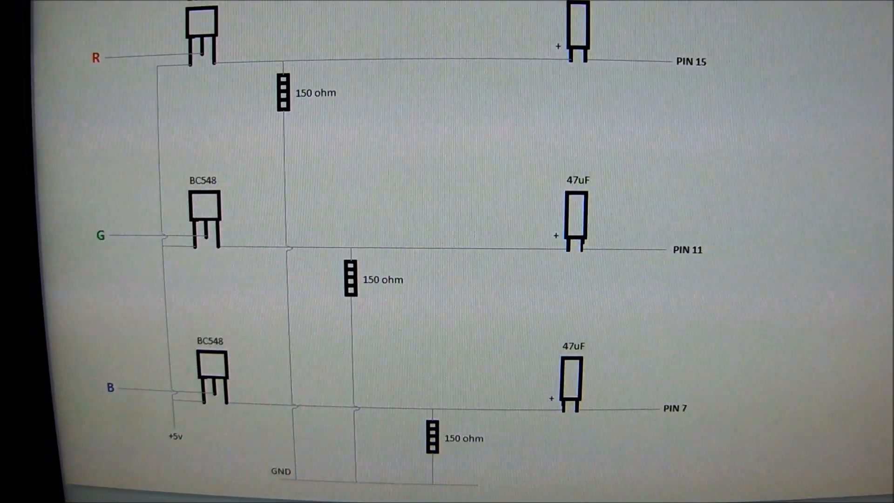